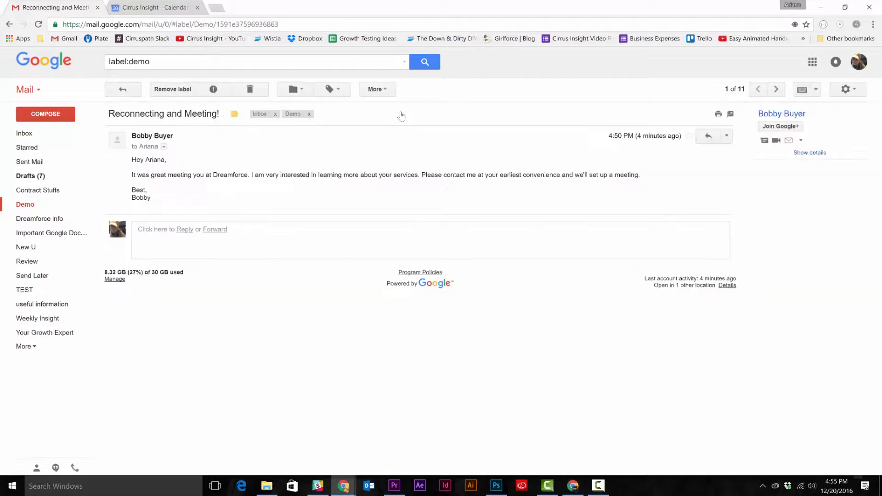
mouse_move(185, 229)
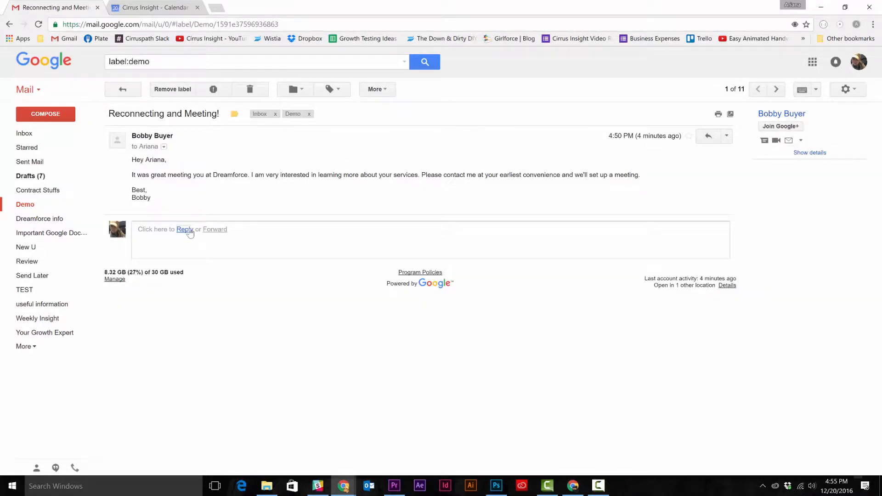
- Reply to Bobby Buyer's meeting email, starting with the greeting 'Hey Bobby!'
left_click(185, 229)
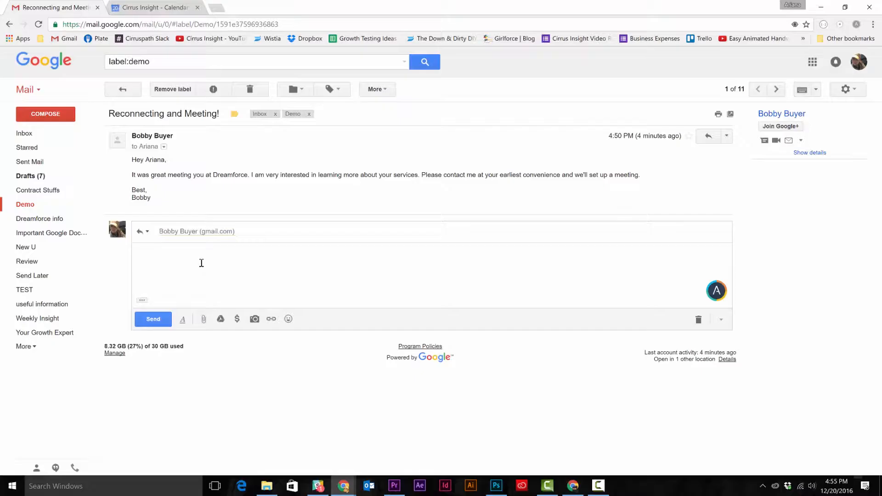
type("Hey Bobby!")
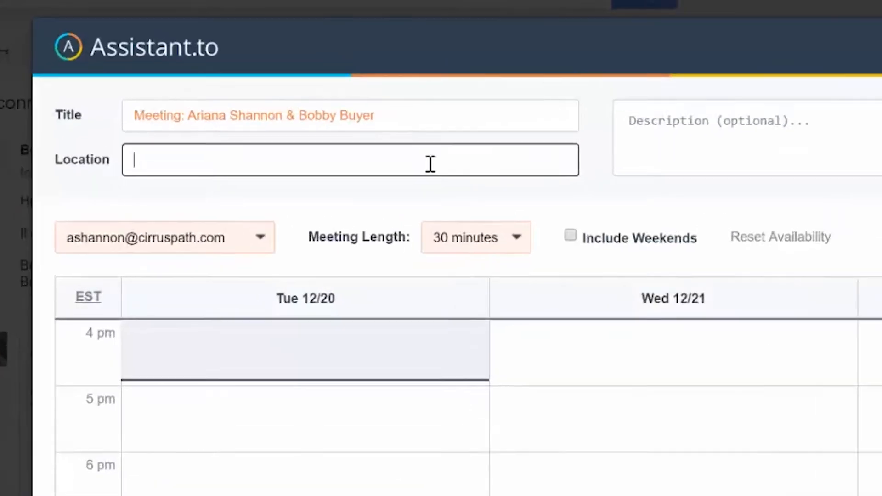
- Set the Assistant.to location to join.me/demo123 and insert the Wednesday 5:15 pm and Thursday 4:00 pm slots into the reply
type("join.me/demo")
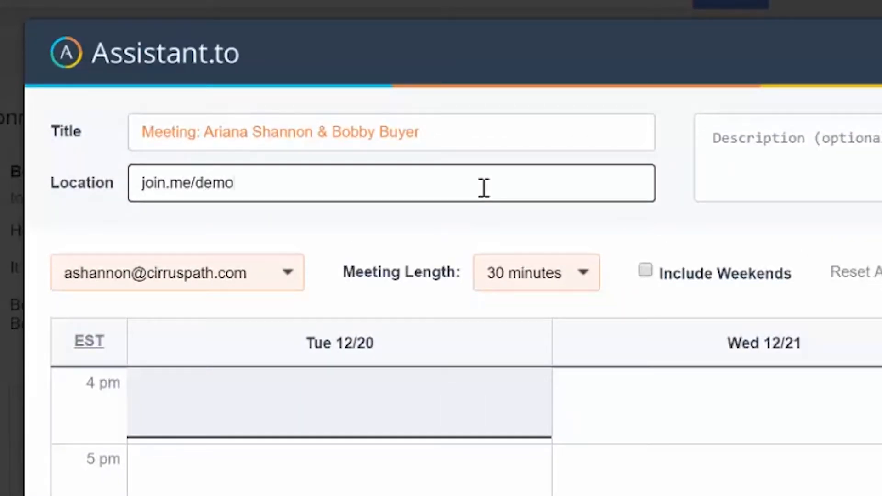
type("123")
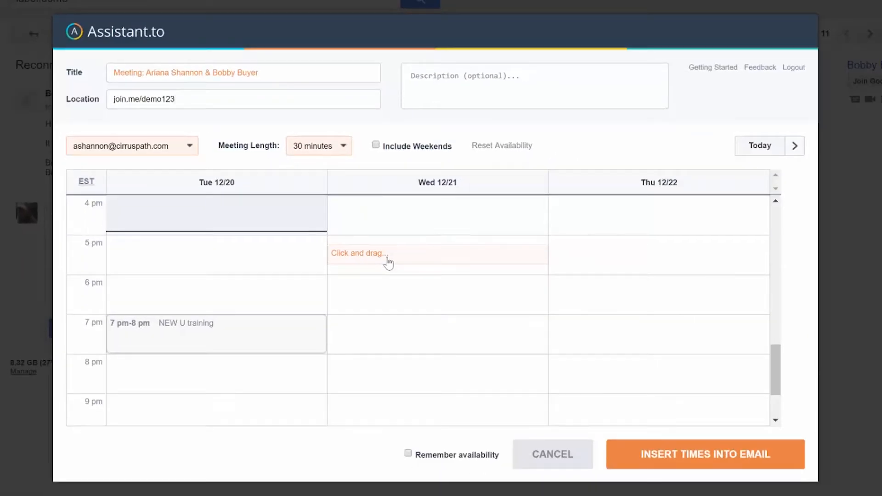
scroll("down", 3)
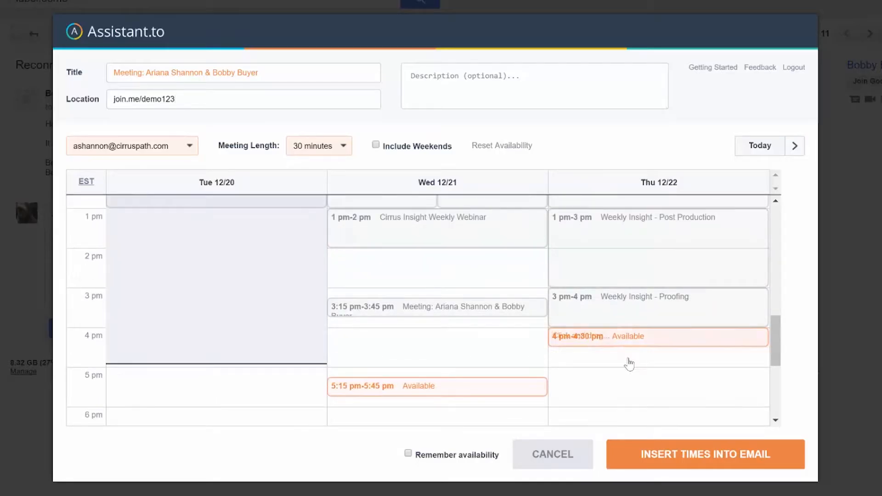
left_click(705, 453)
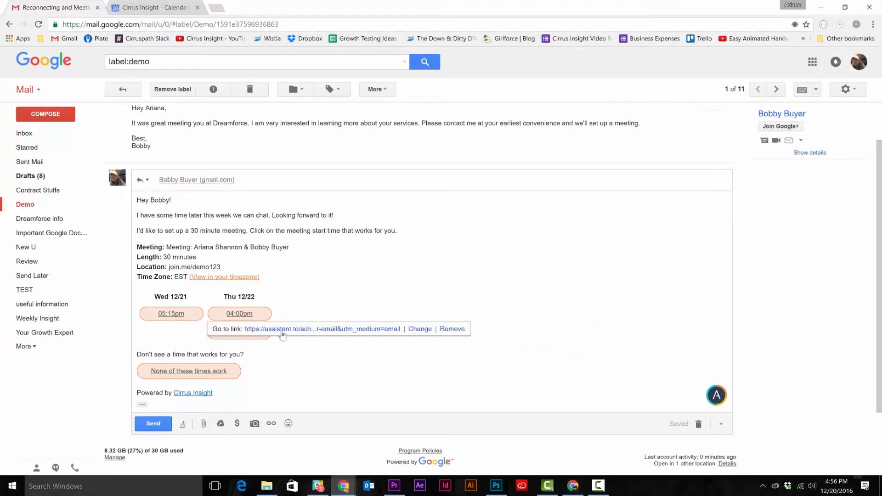
- Book the Thursday 4:00 pm option and view the meeting details in Google Calendar
left_click(322, 329)
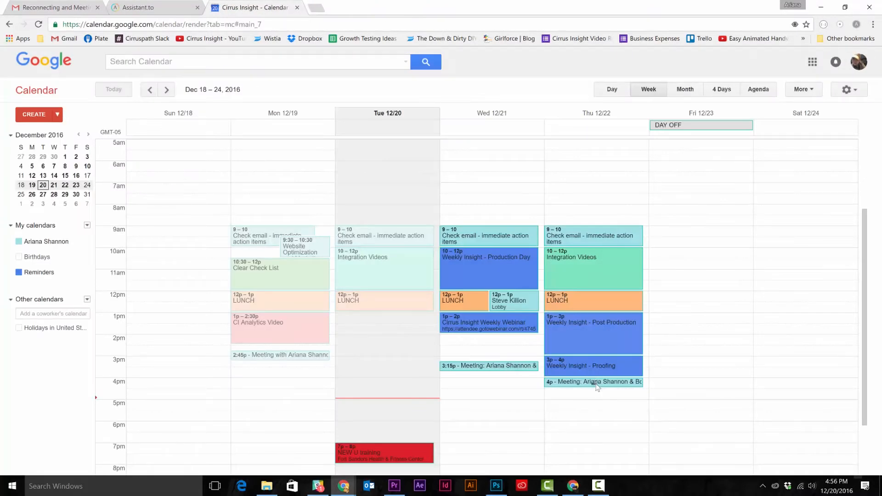
left_click(592, 381)
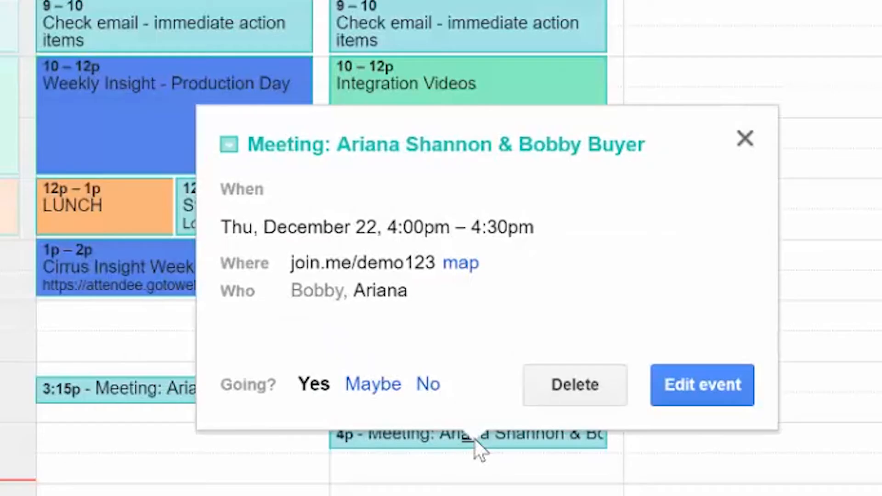